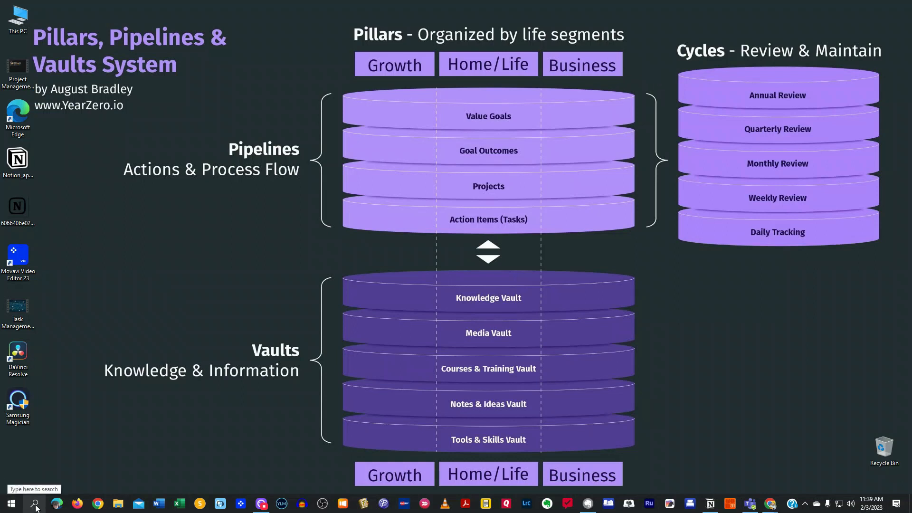
# Search for 'snipp', then launch Snipping Tool from the recent apps in Windows search
pyautogui.click(33, 504)
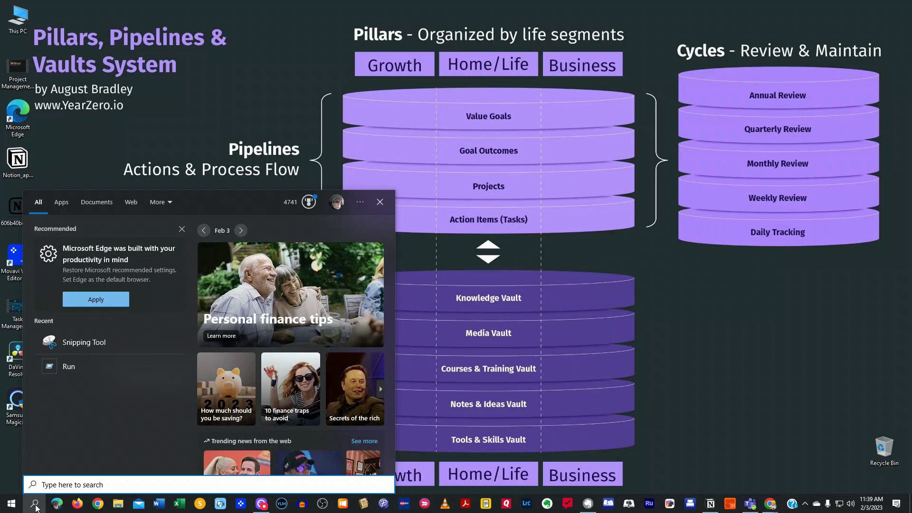
pyautogui.write('snipp')
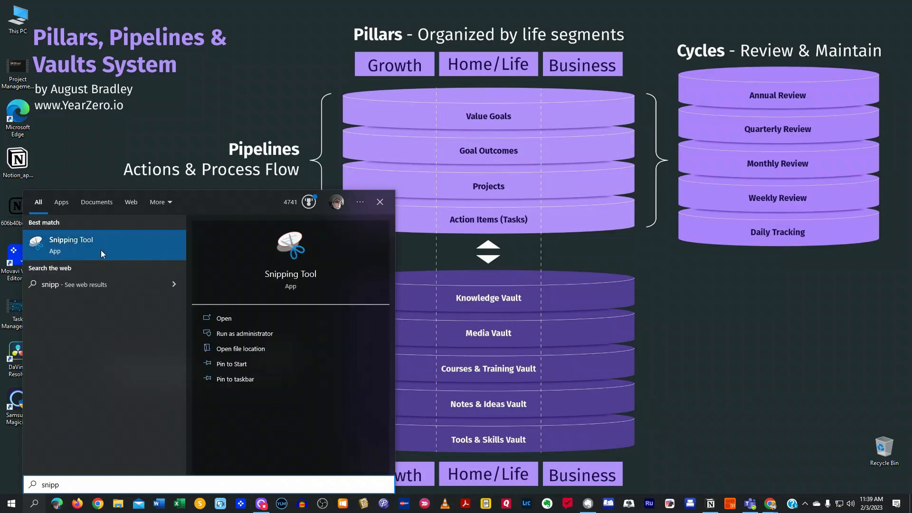
pyautogui.moveTo(495, 264)
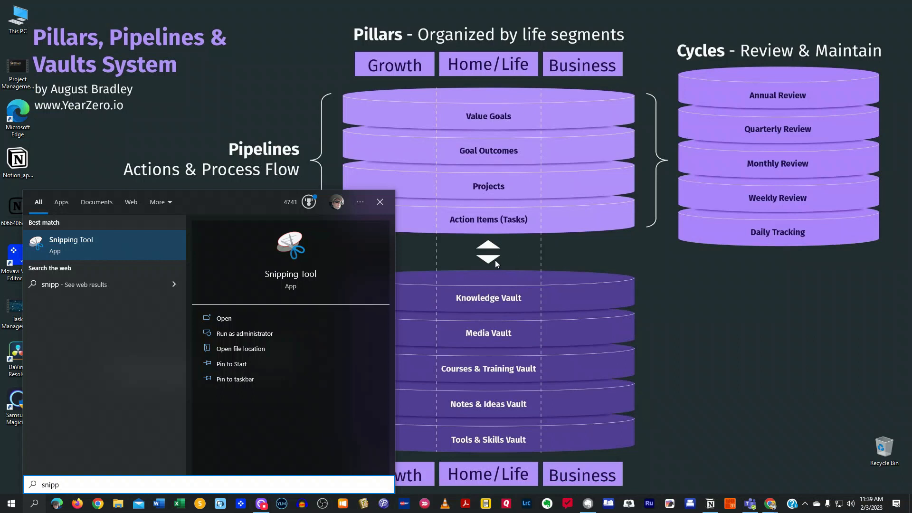
pyautogui.click(379, 202)
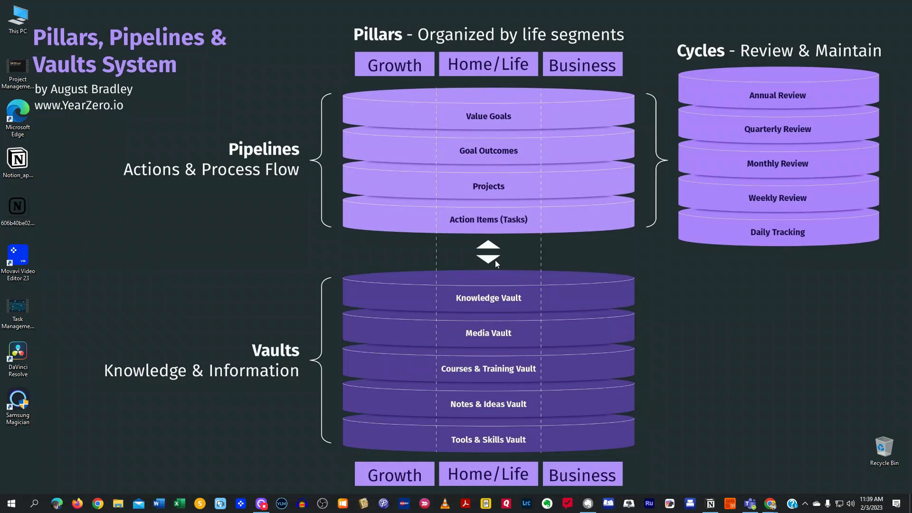
pyautogui.moveTo(175, 347)
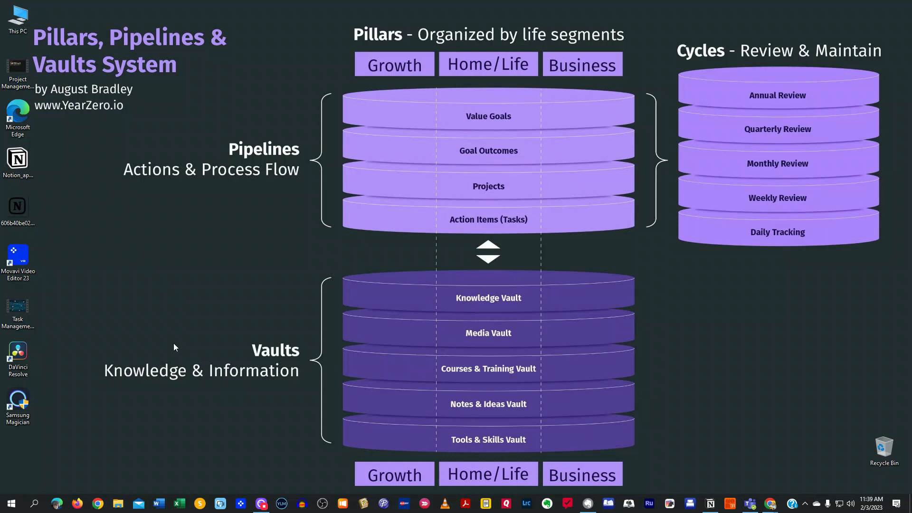
pyautogui.click(35, 502)
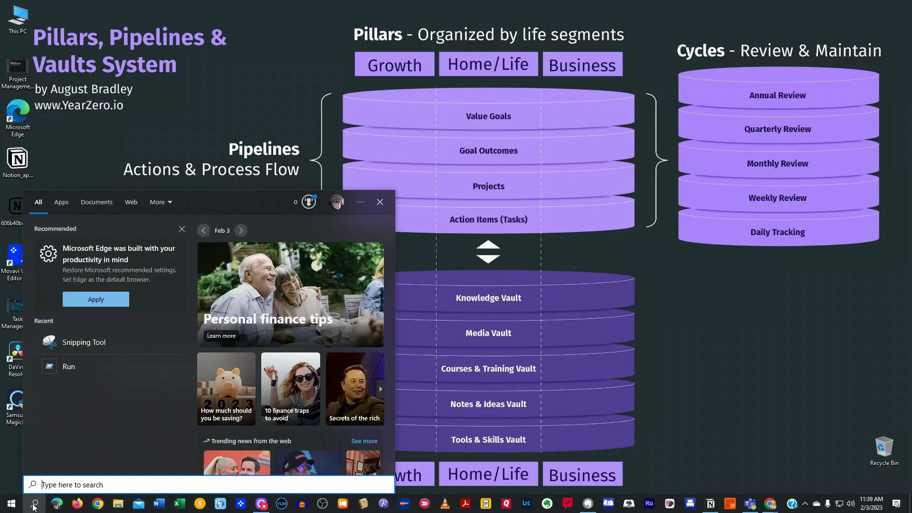
pyautogui.moveTo(96, 345)
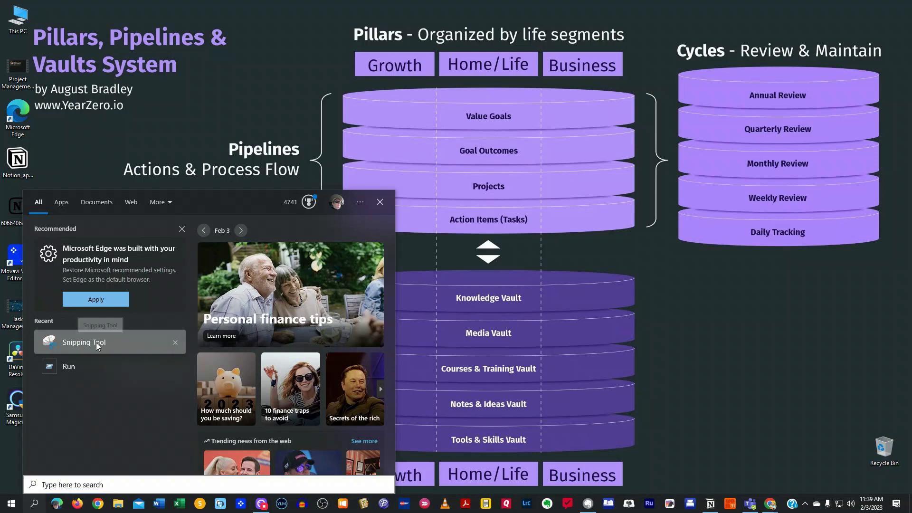
pyautogui.click(84, 342)
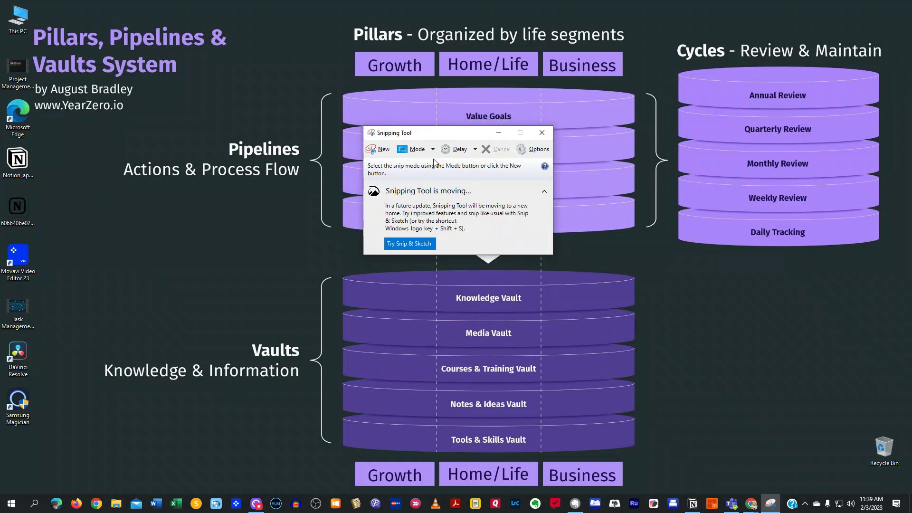
# Show Snipping Tool's Free-form, Rectangular, Window and Full-screen Snip modes
pyautogui.click(433, 149)
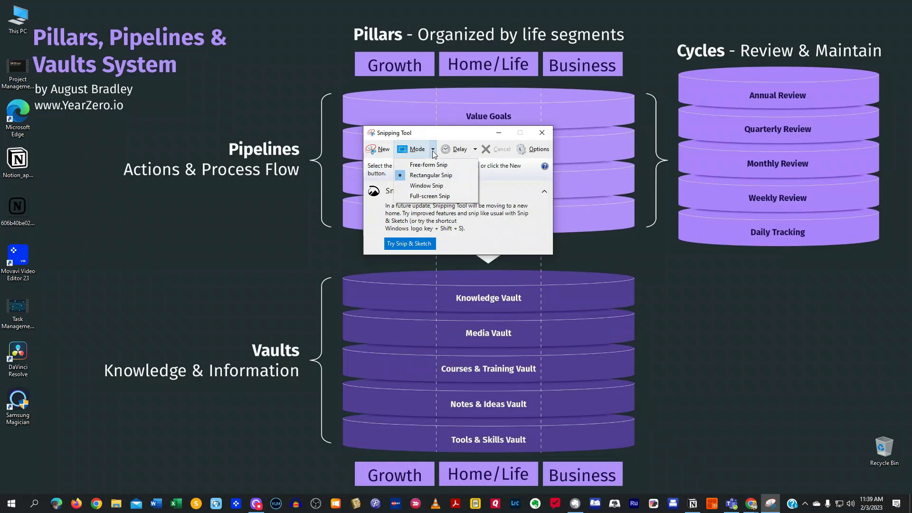
pyautogui.moveTo(425, 178)
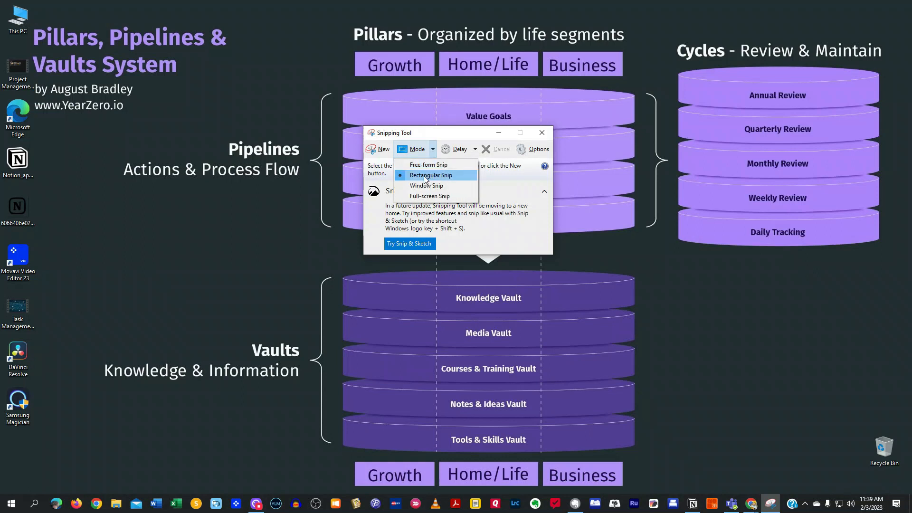
pyautogui.moveTo(429, 196)
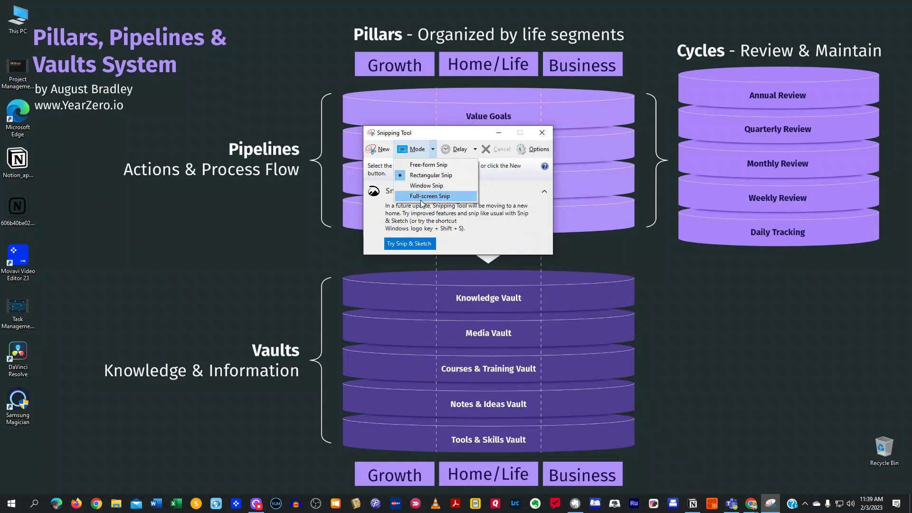
pyautogui.moveTo(479, 202)
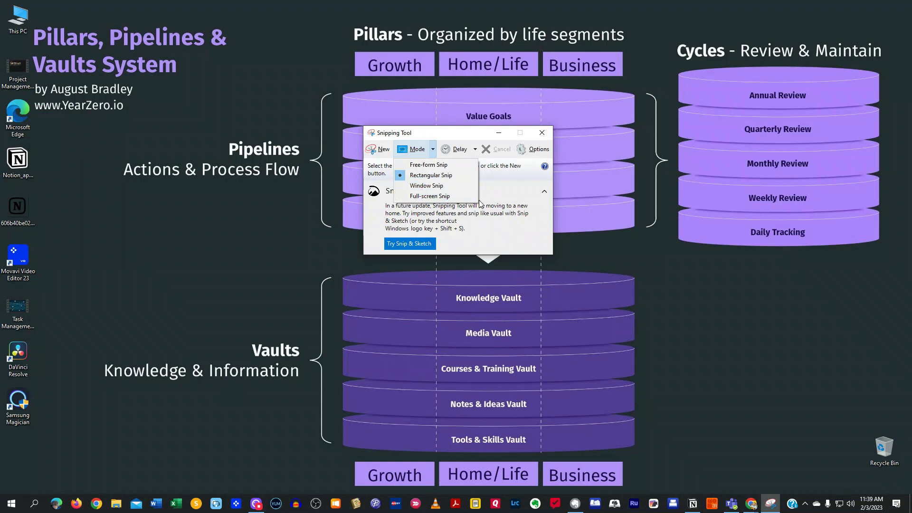
pyautogui.moveTo(496, 192)
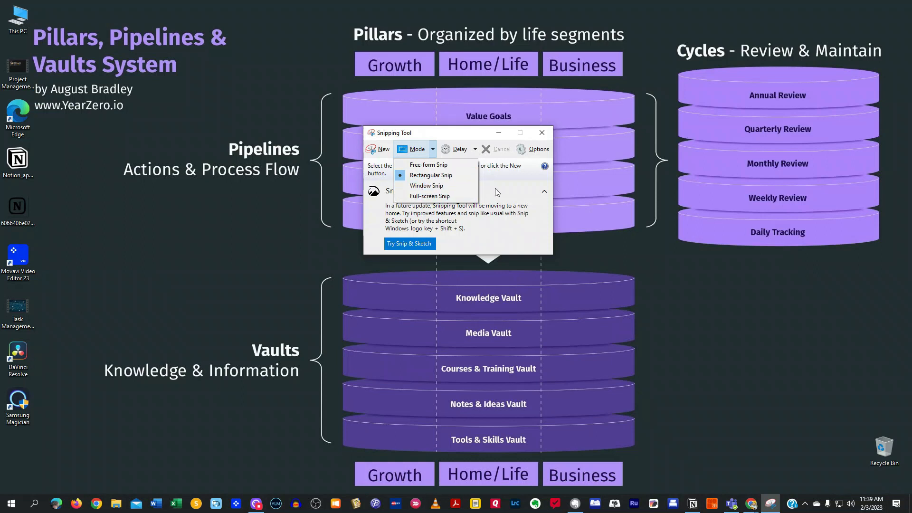
pyautogui.moveTo(434, 177)
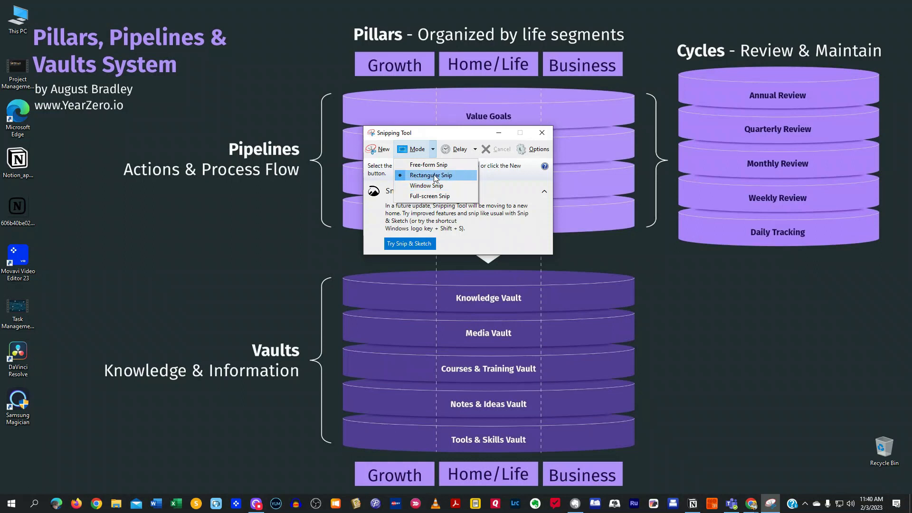
pyautogui.moveTo(426, 185)
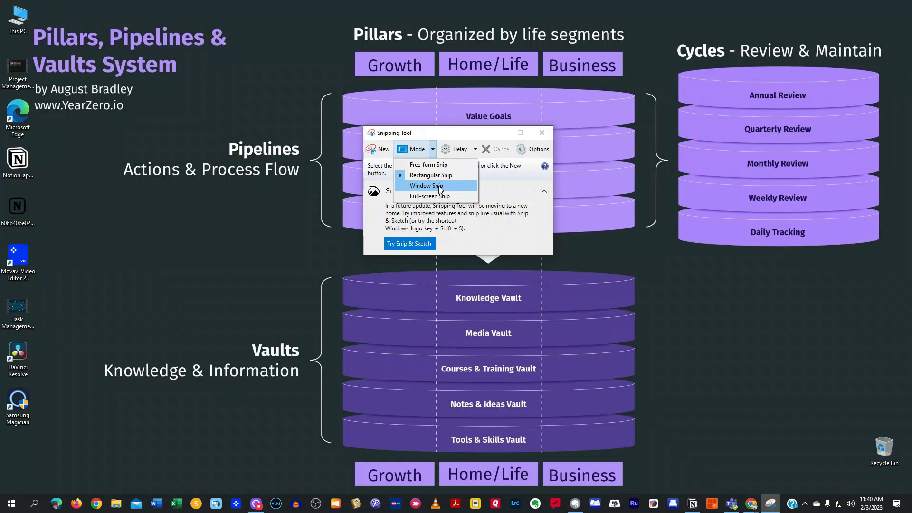
pyautogui.moveTo(419, 196)
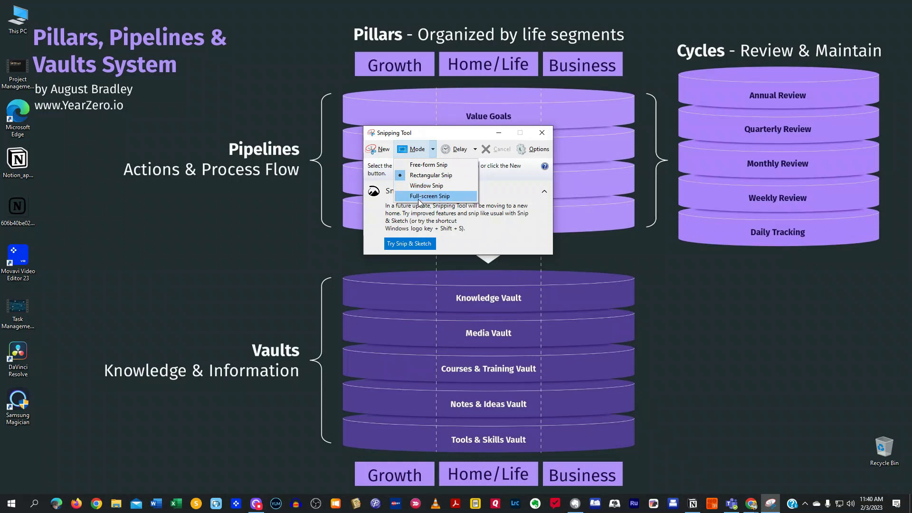
pyautogui.moveTo(461, 3)
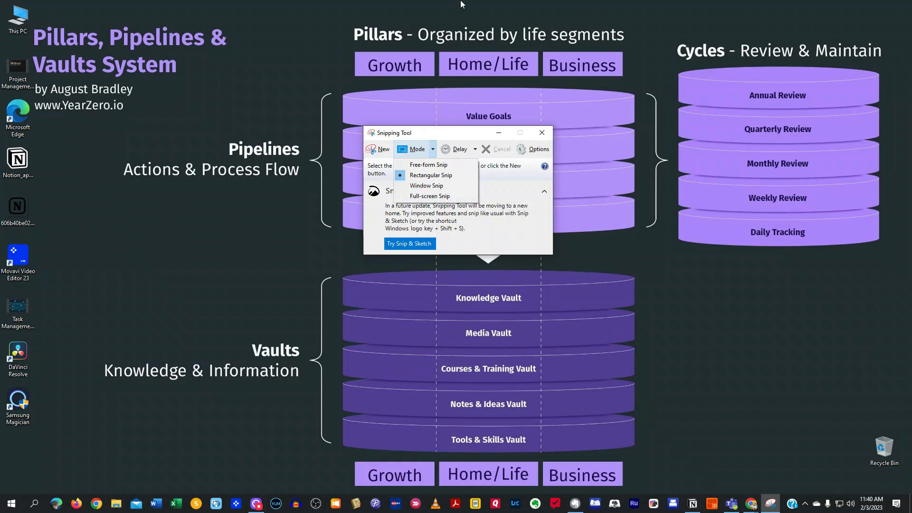
pyautogui.moveTo(812, 246)
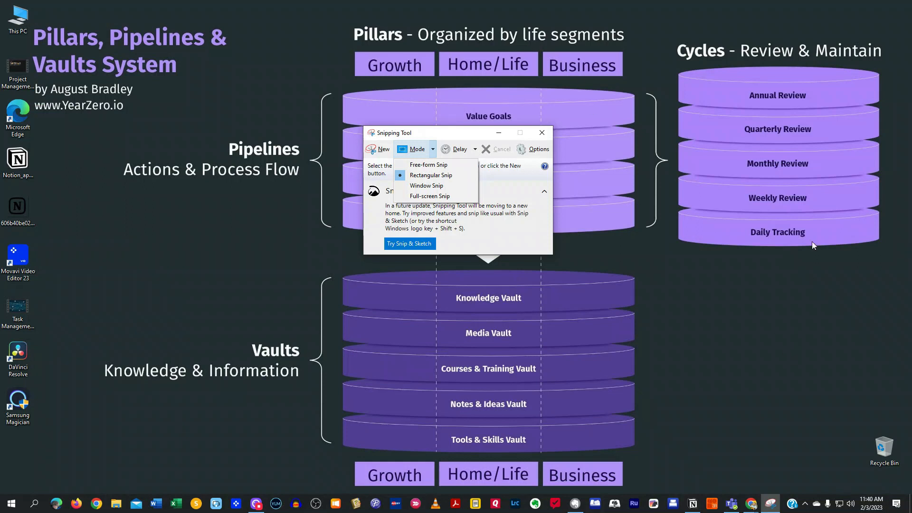
pyautogui.moveTo(565, 276)
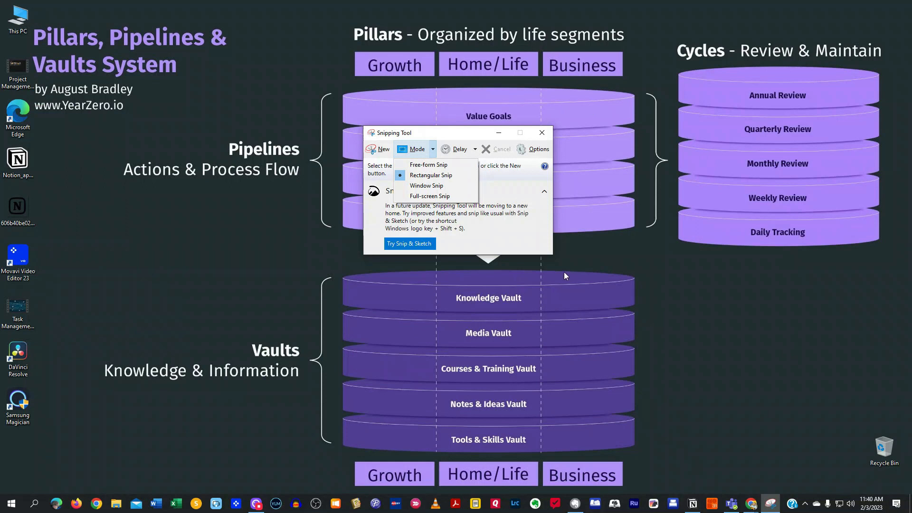
pyautogui.moveTo(447, 203)
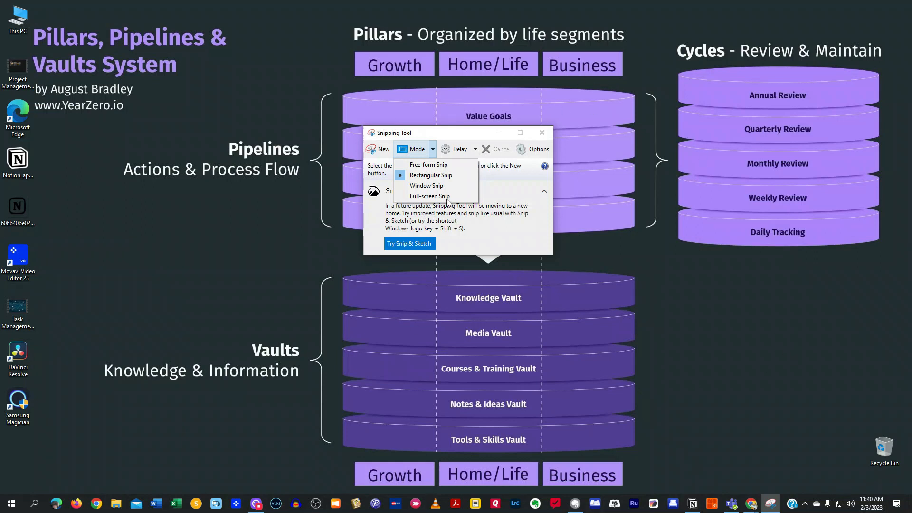
pyautogui.moveTo(510, 221)
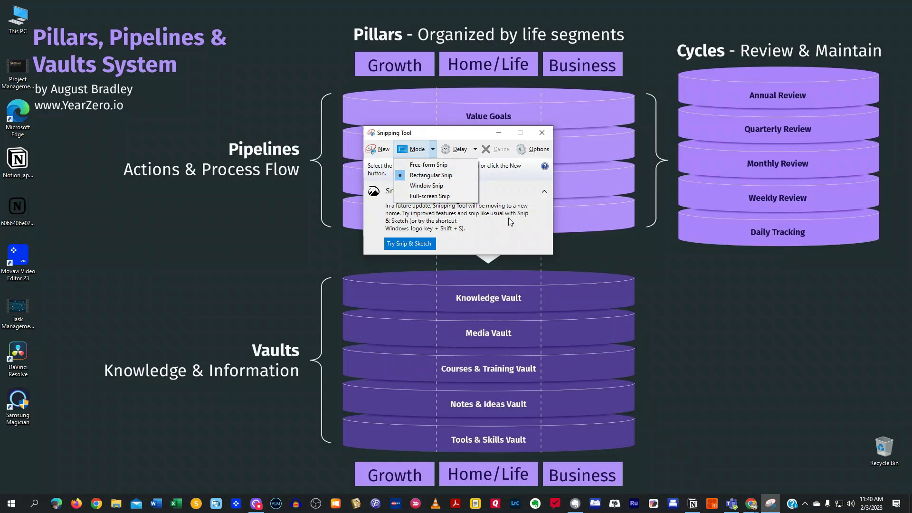
# Toggle the snip mode list closed, move the Snipping Tool window, then close the tool
pyautogui.click(414, 150)
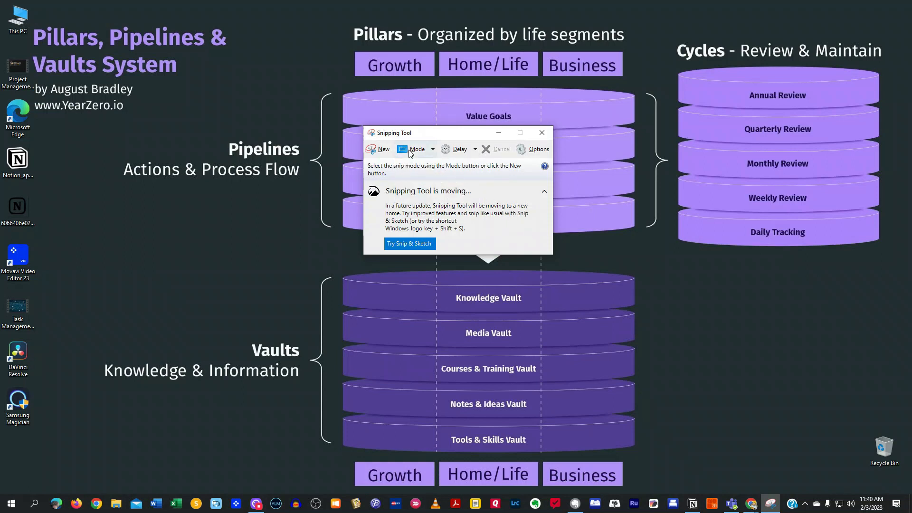
pyautogui.click(417, 148)
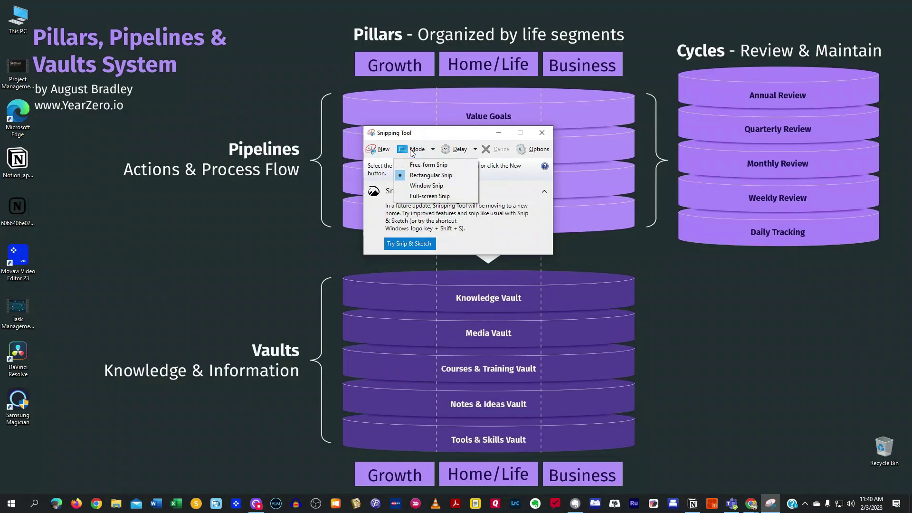
pyautogui.click(430, 175)
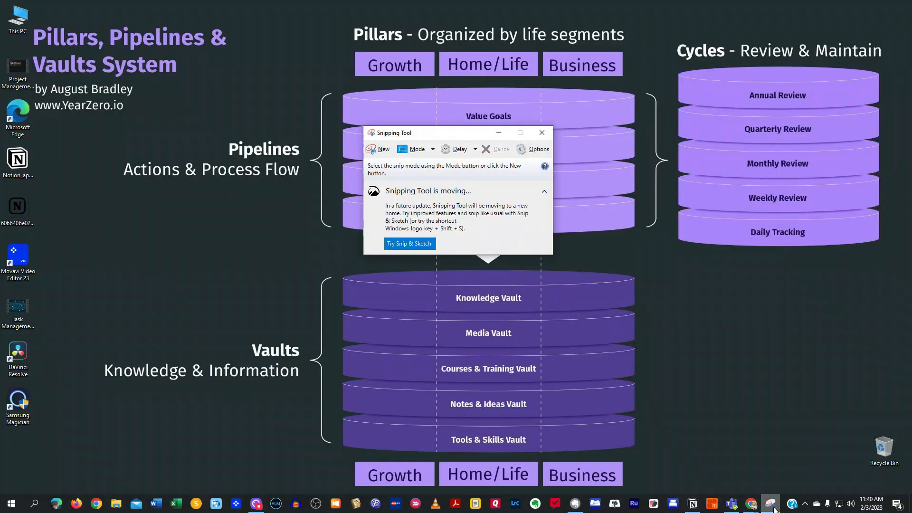
pyautogui.moveTo(417, 134)
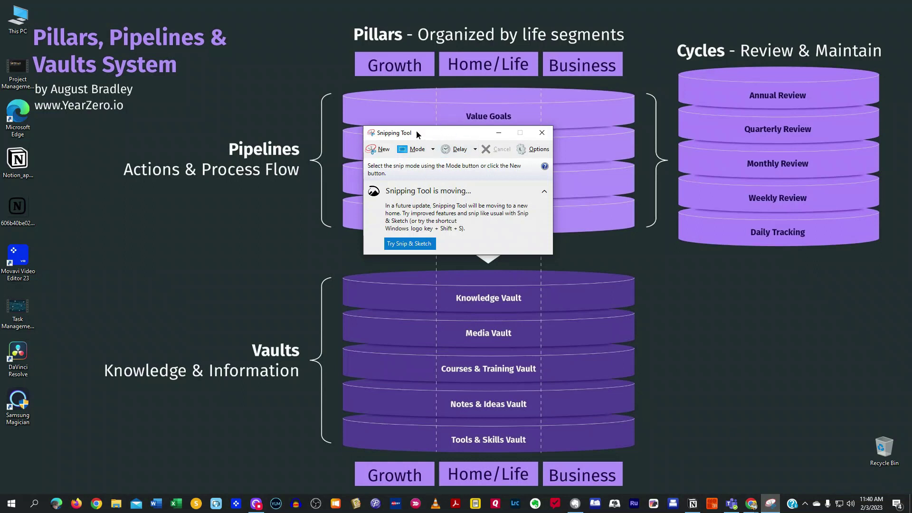
pyautogui.click(374, 176)
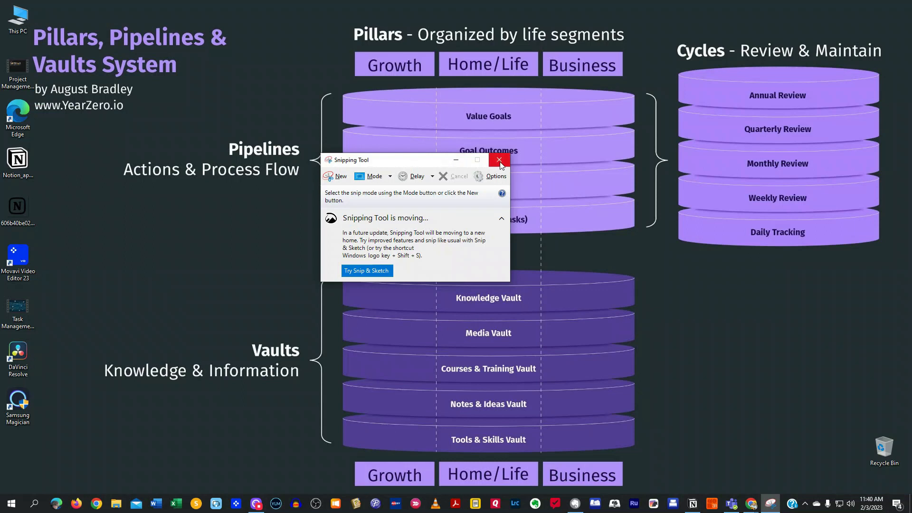
pyautogui.click(498, 160)
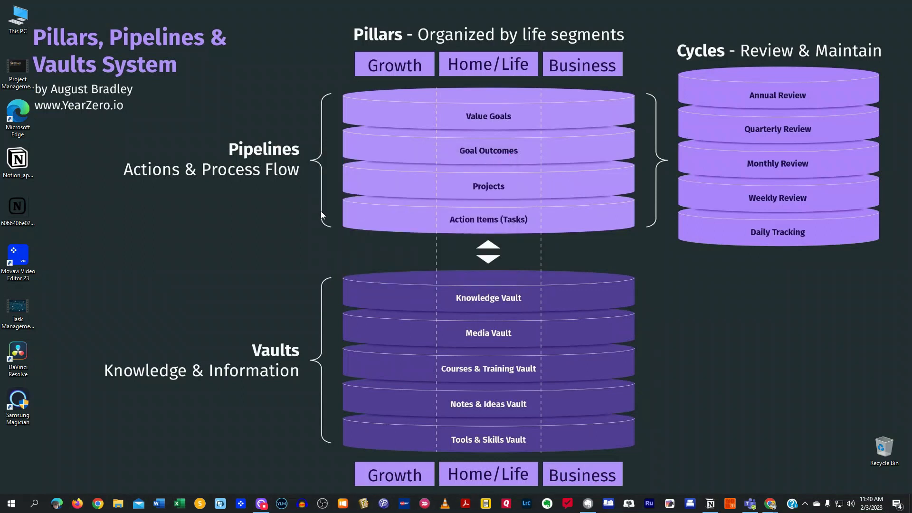
# Snip the Value Goals to Action Items stack to the clipboard with Windows+Shift+S
pyautogui.press('Win+Shift+S')
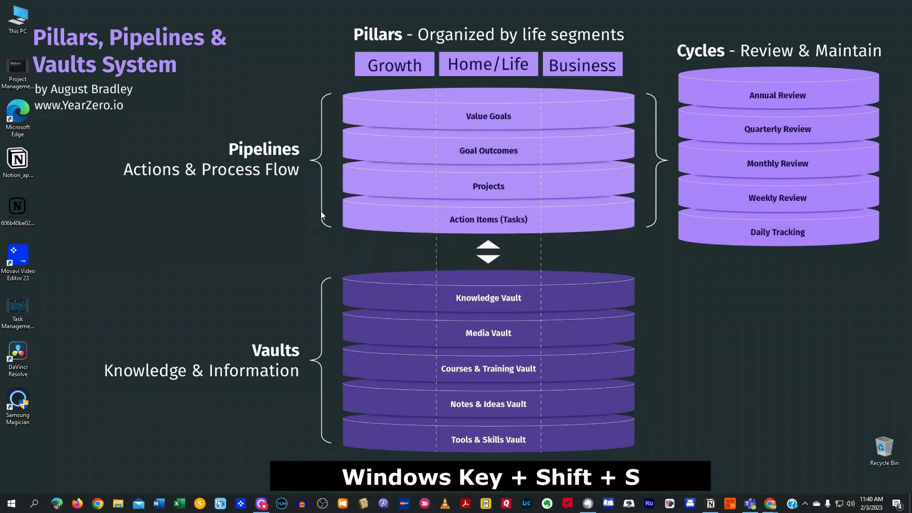
pyautogui.press('Win+Shift+S')
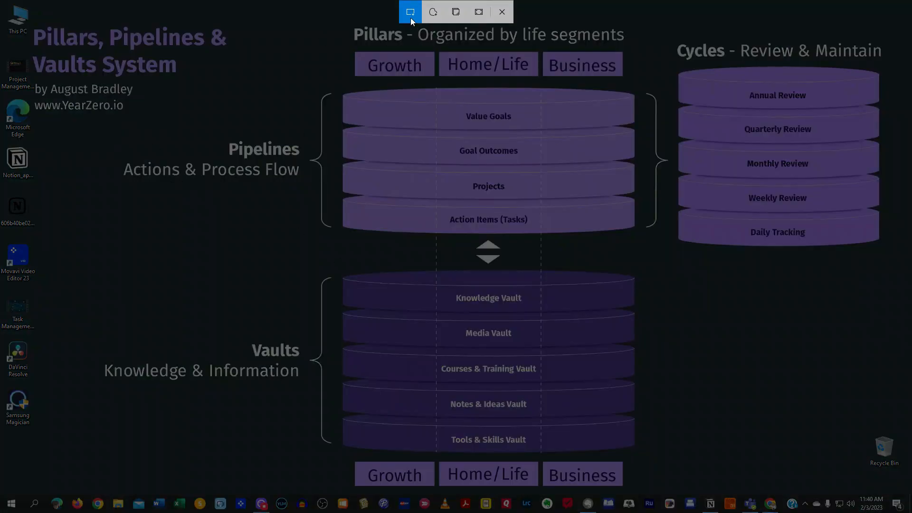
pyautogui.moveTo(411, 12)
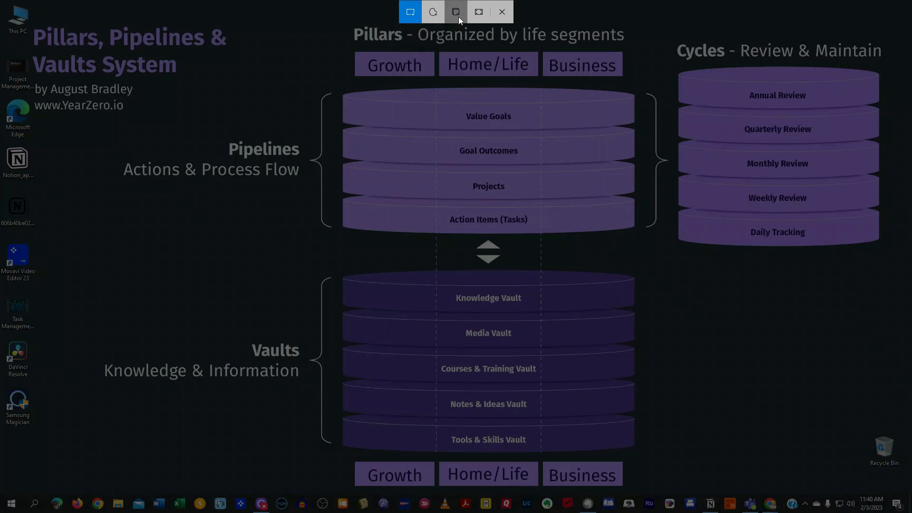
pyautogui.moveTo(476, 12)
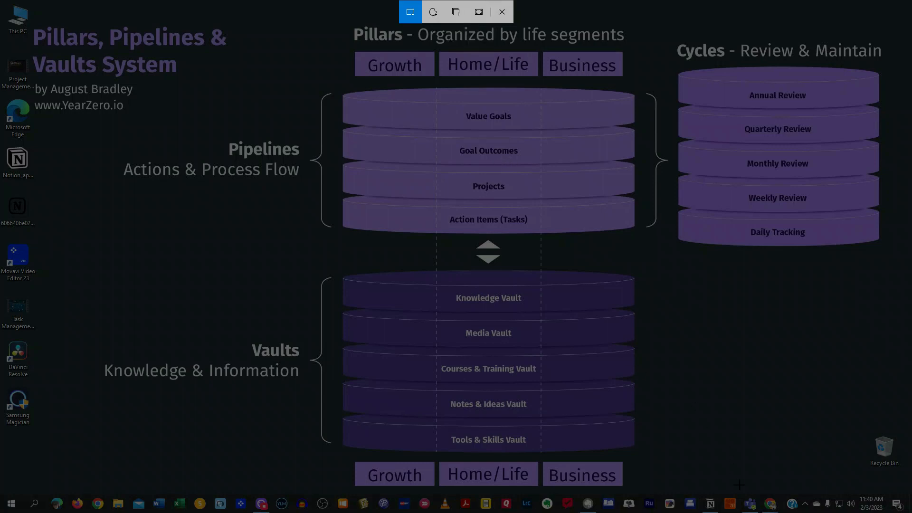
pyautogui.moveTo(293, 103)
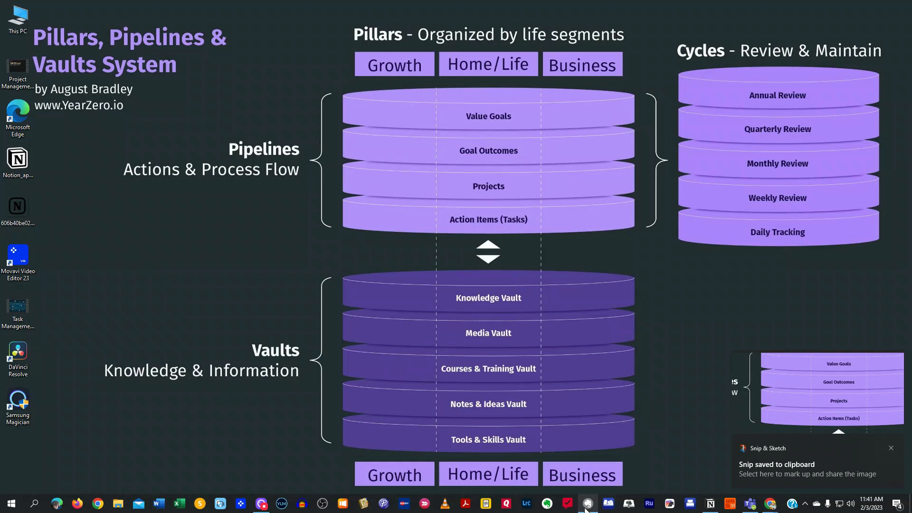
pyautogui.click(587, 504)
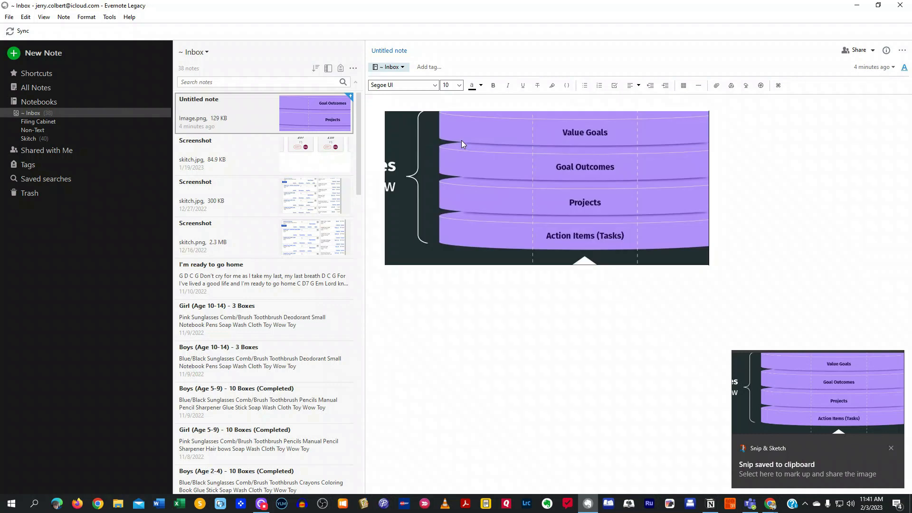
# View the untitled Evernote note holding the pasted Pipelines snip at the top of the Inbox
pyautogui.click(890, 448)
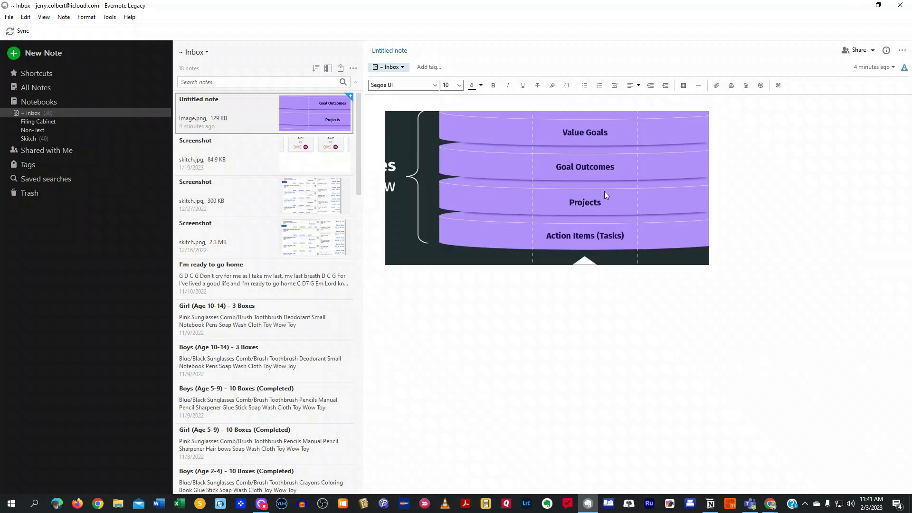
pyautogui.moveTo(591, 187)
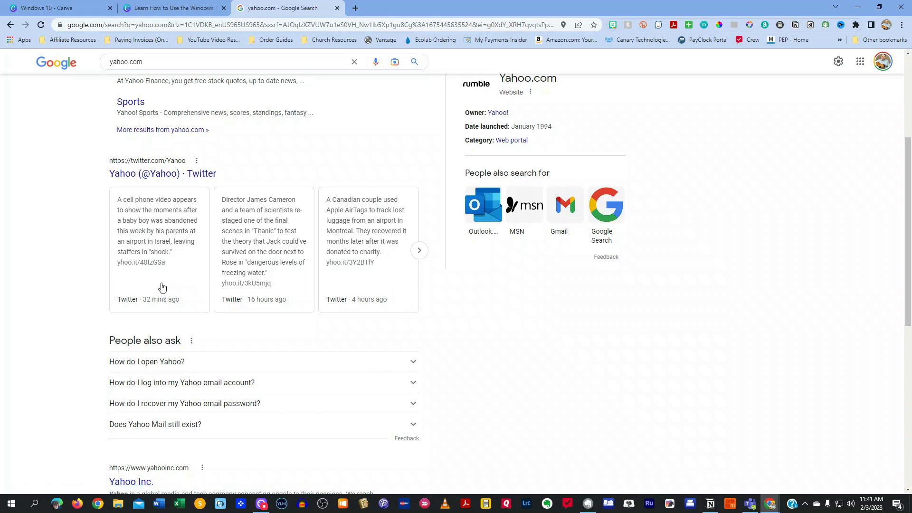
pyautogui.moveTo(433, 317)
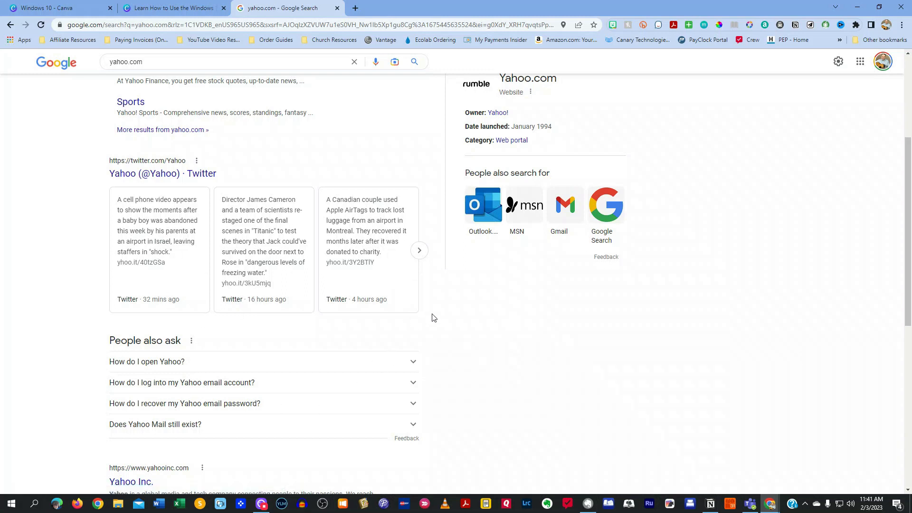
# Start a Windows+Shift+S capture over Chrome's yahoo.com search results
pyautogui.press('Win+Shift+S')
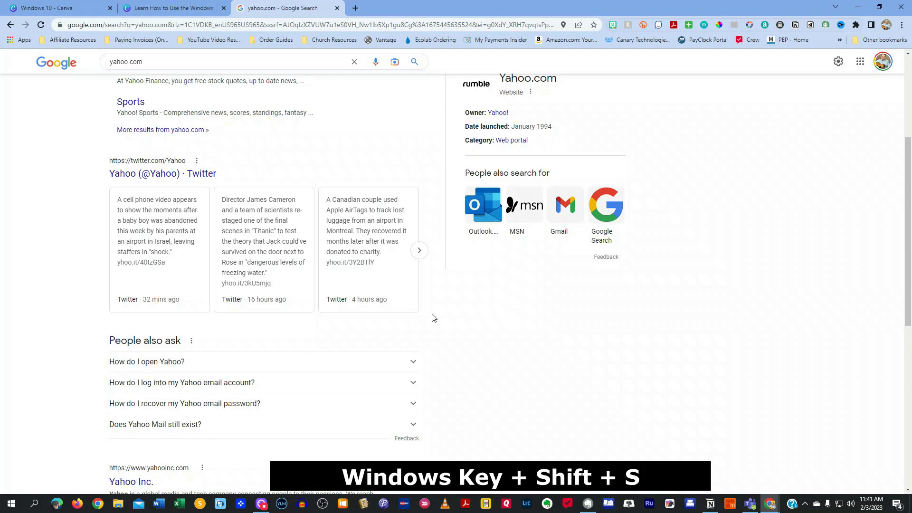
pyautogui.press('Win+Shift+S')
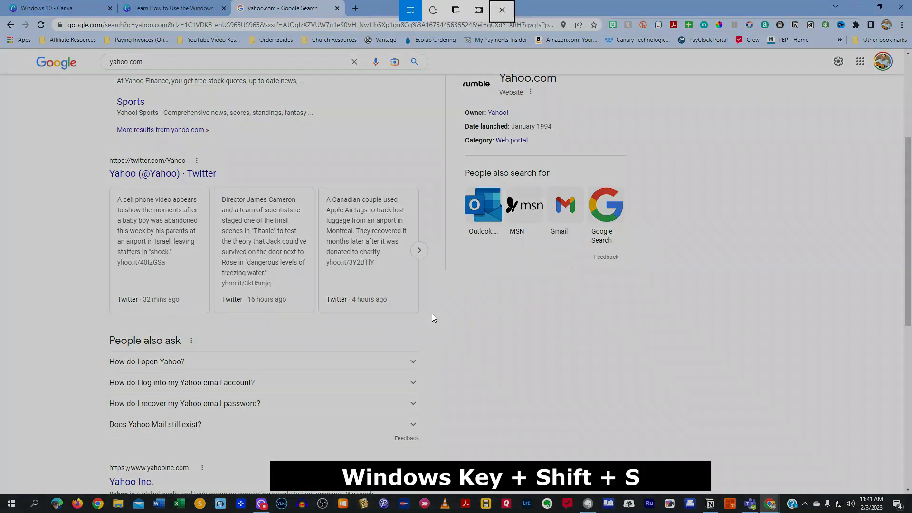
pyautogui.moveTo(557, 334)
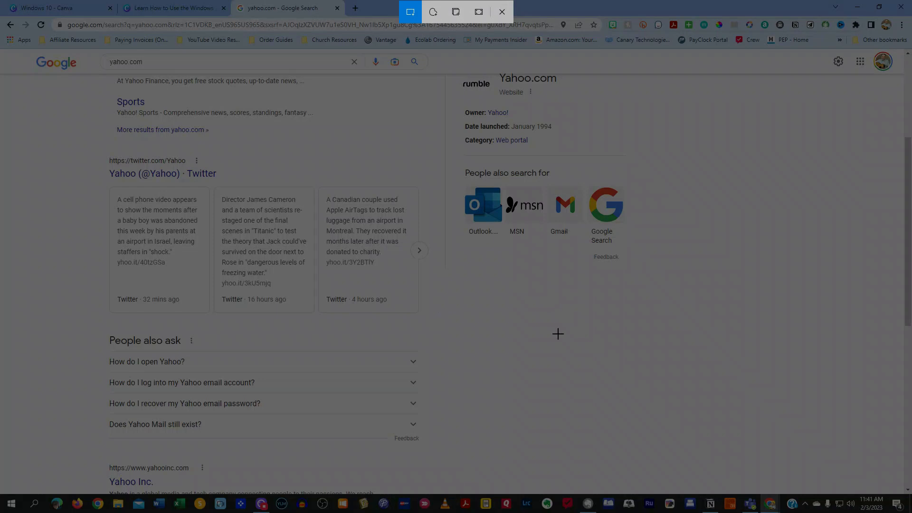
pyautogui.moveTo(87, 145)
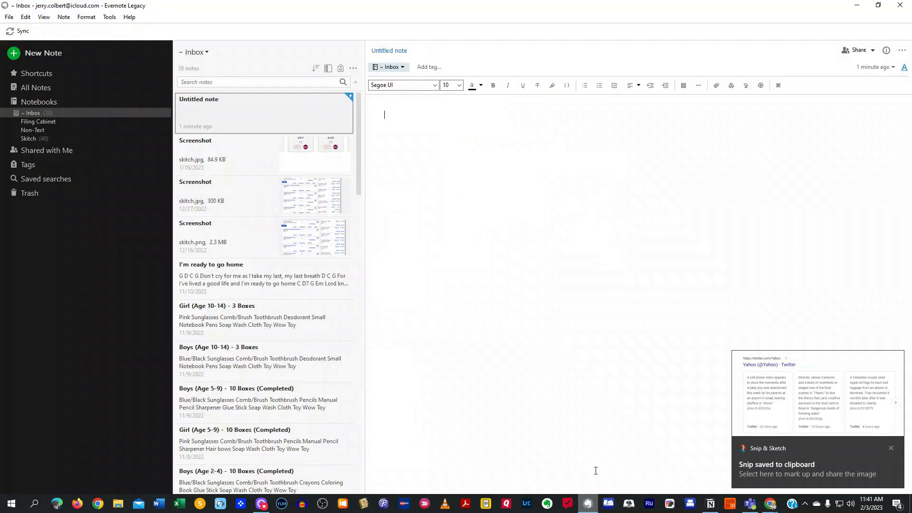
# Paste the Yahoo Twitter cards snip into the new note, then minimize Evernote
pyautogui.rightClick(386, 115)
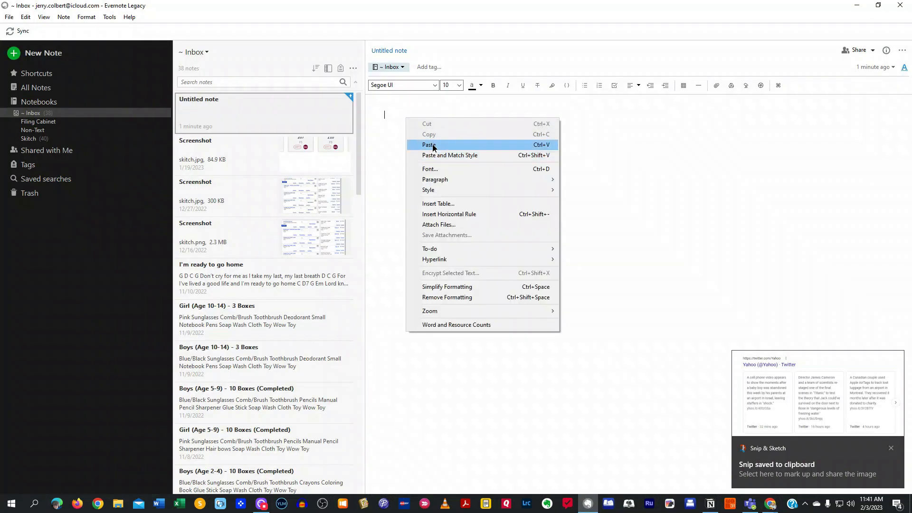
pyautogui.click(429, 145)
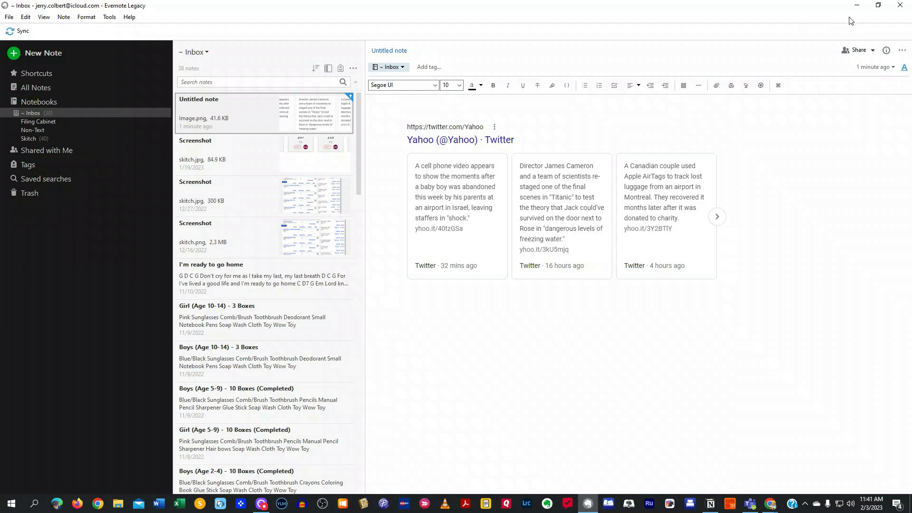
pyautogui.moveTo(854, 6)
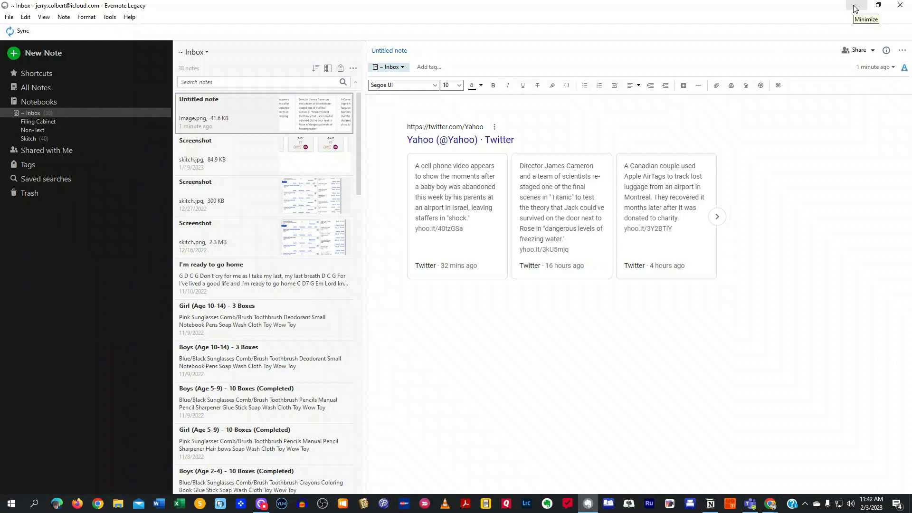
pyautogui.click(854, 6)
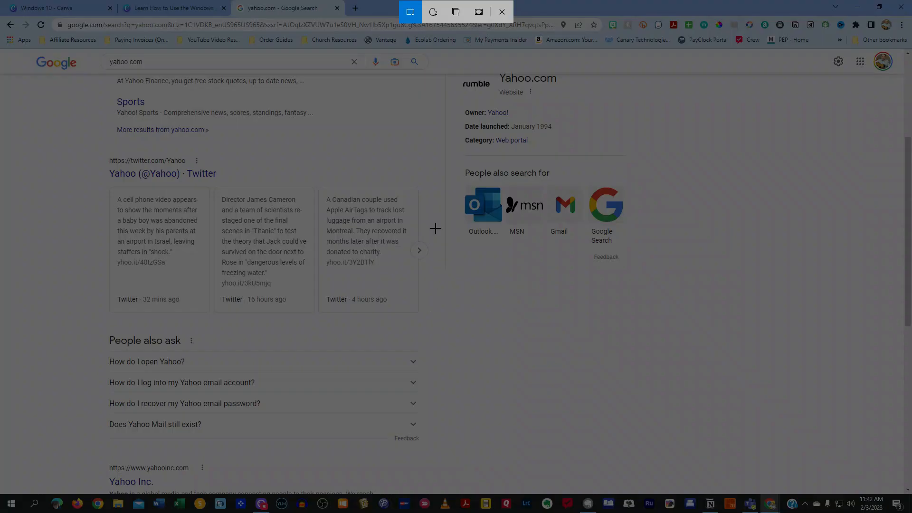
pyautogui.moveTo(456, 11)
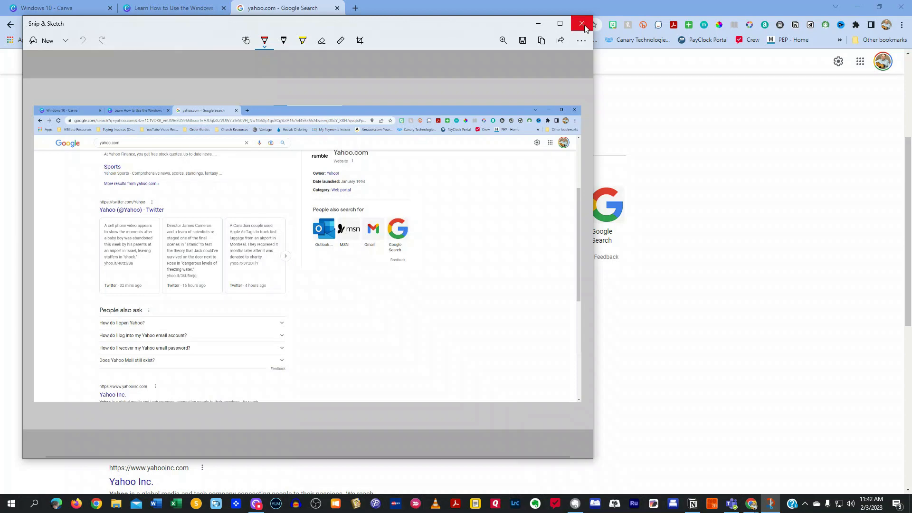
# Close the Snip & Sketch preview of the full-screen Yahoo search page snip
pyautogui.click(579, 23)
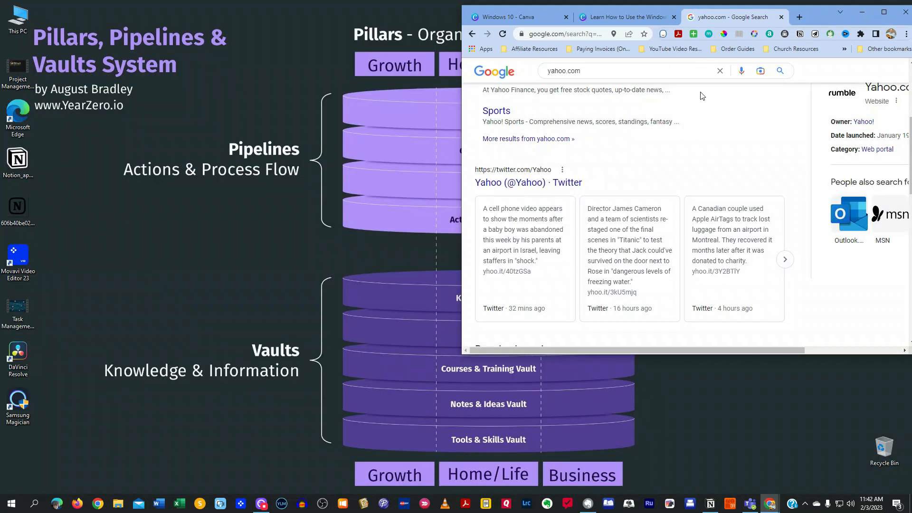
pyautogui.moveTo(721, 250)
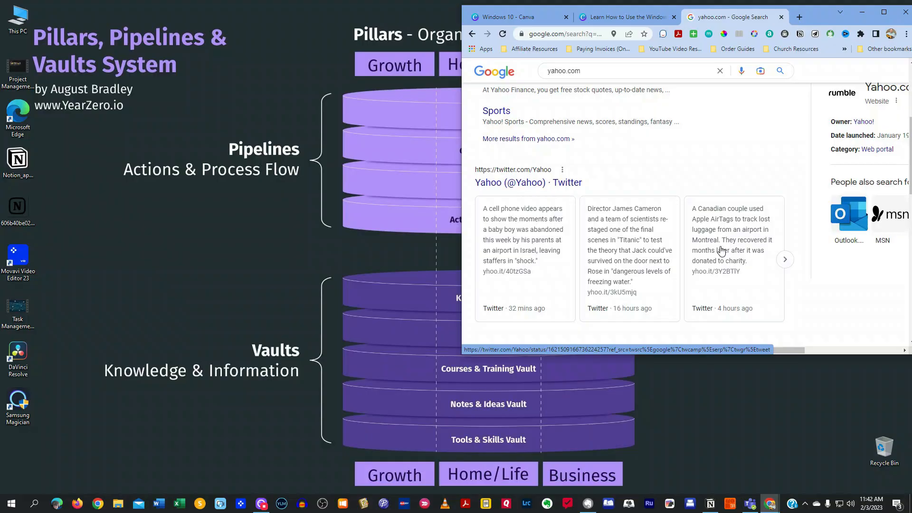
# Take a full-screen snip of the diagram desktop with Chrome, then close its preview
pyautogui.press('Win+Shift+S')
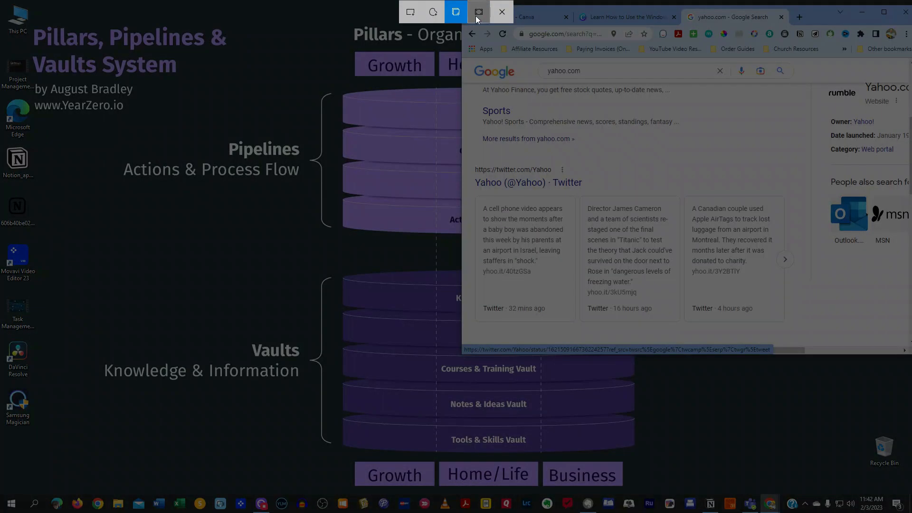
pyautogui.click(479, 12)
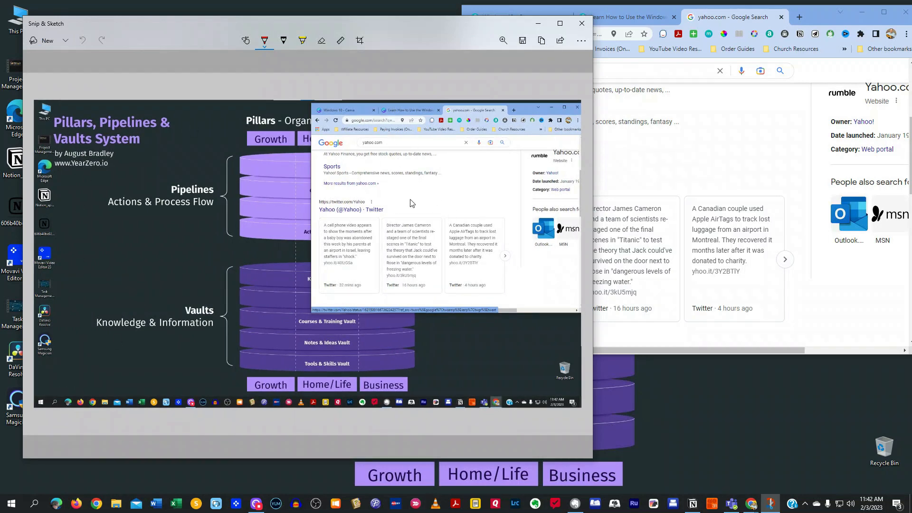
pyautogui.click(576, 23)
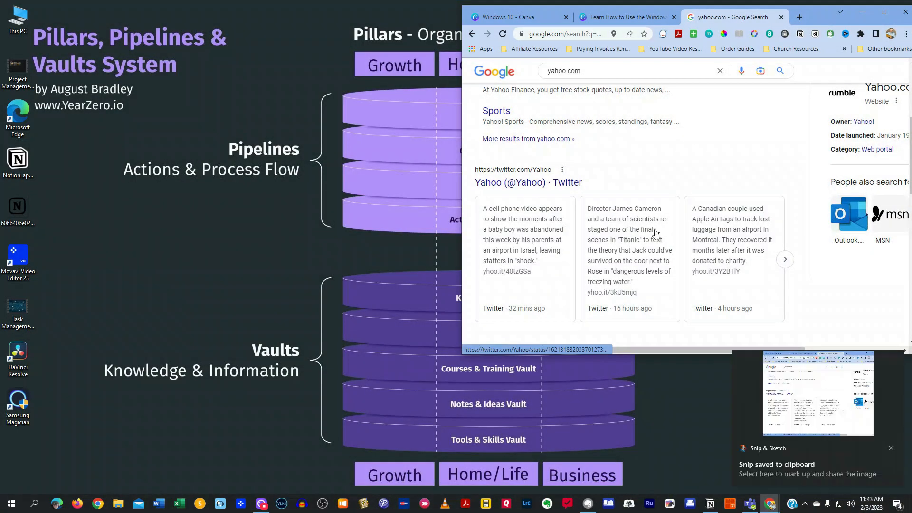
pyautogui.moveTo(803, 396)
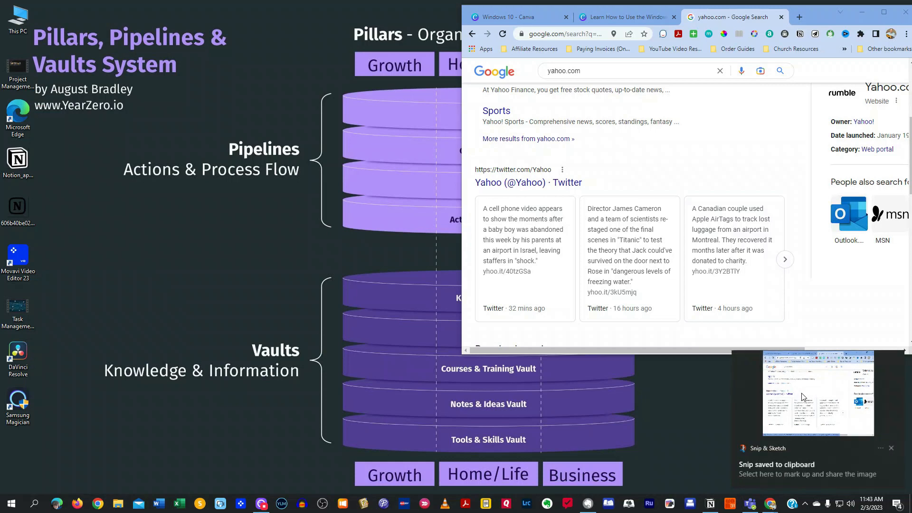
# Preview the window-only snip of Chrome's Yahoo search page, then close the editor
pyautogui.click(804, 397)
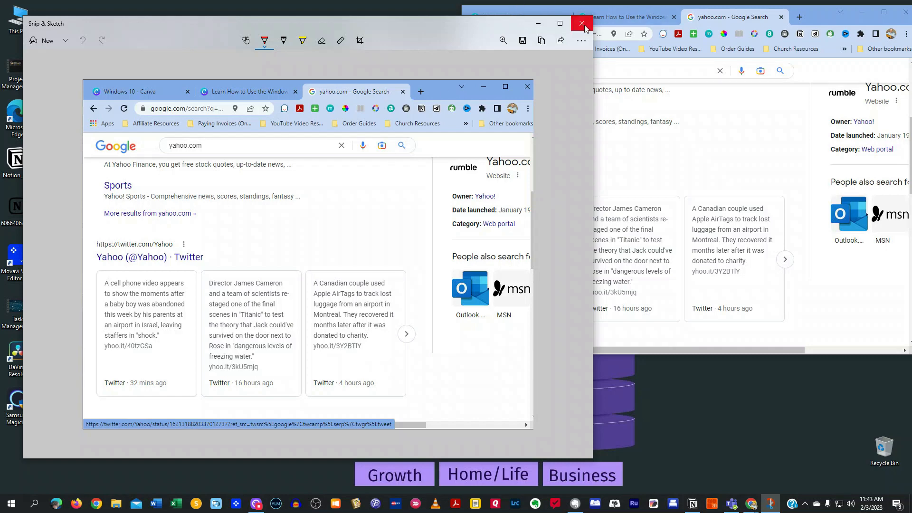
pyautogui.click(580, 24)
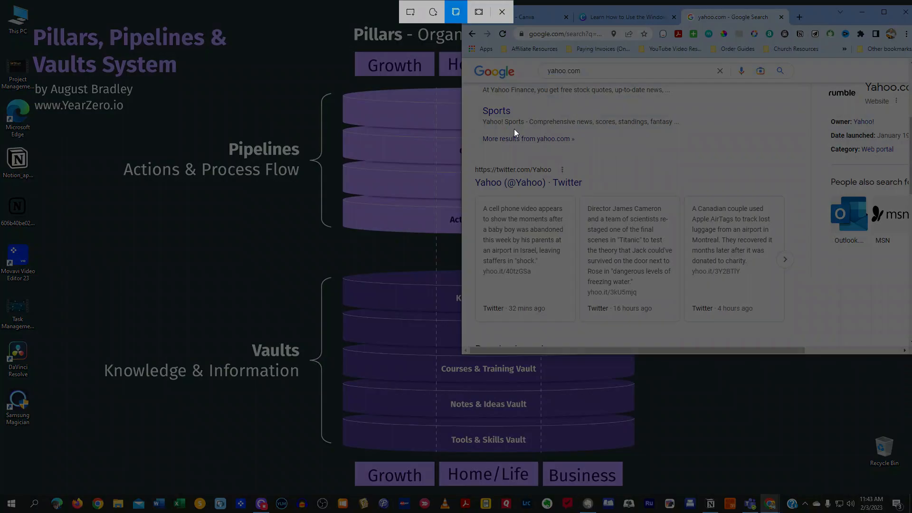
pyautogui.moveTo(432, 12)
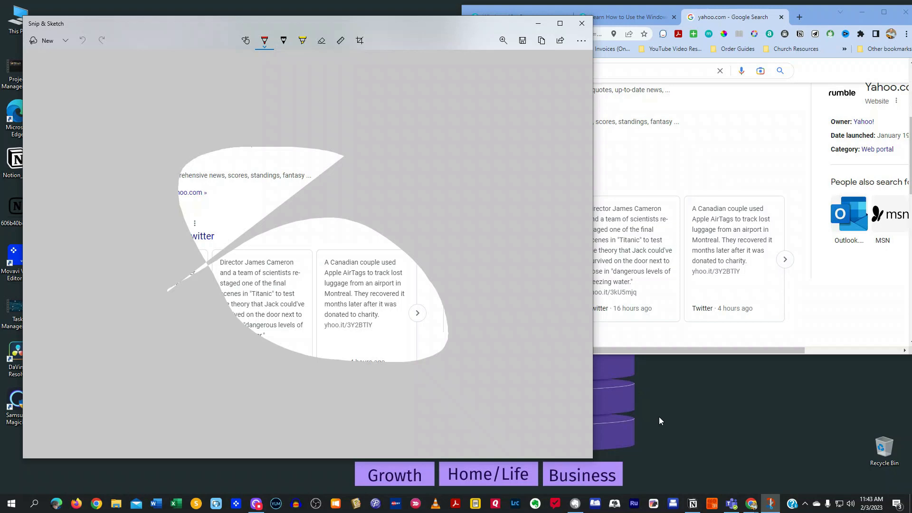
pyautogui.moveTo(663, 418)
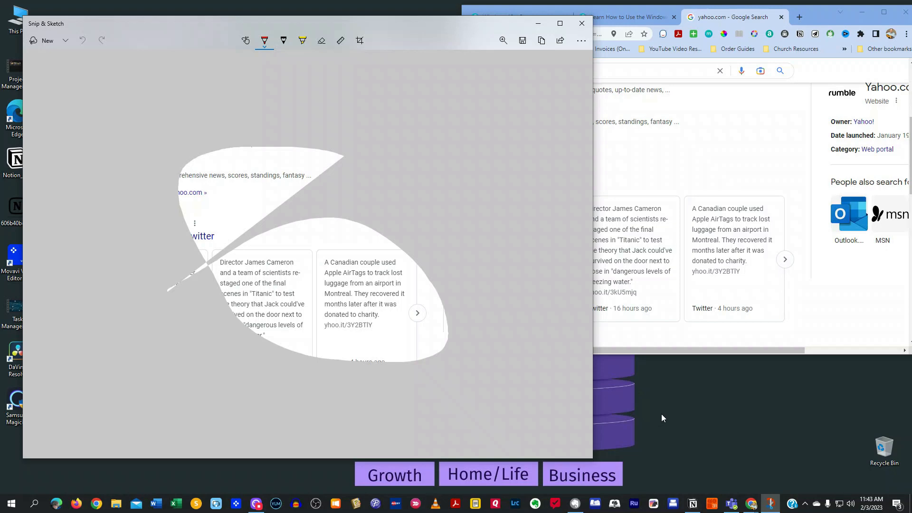
# Close the Snip & Sketch preview of the freeform snip
pyautogui.click(581, 24)
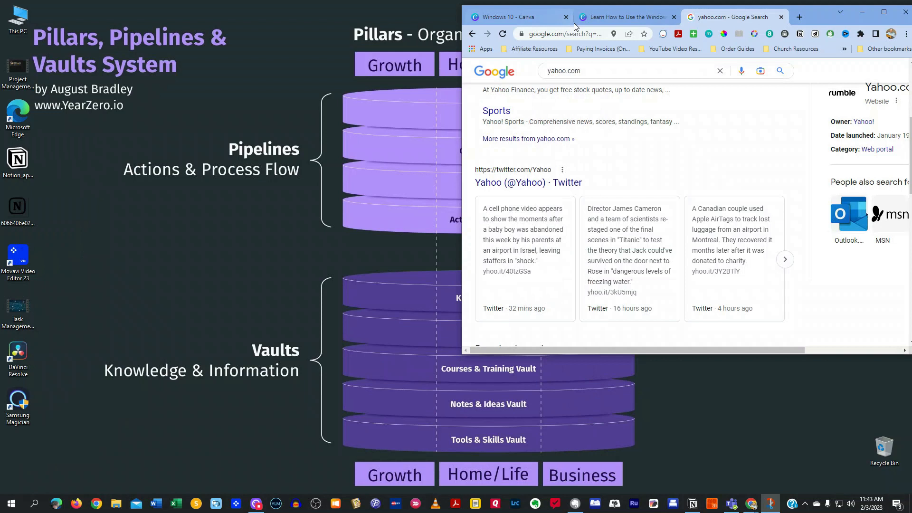